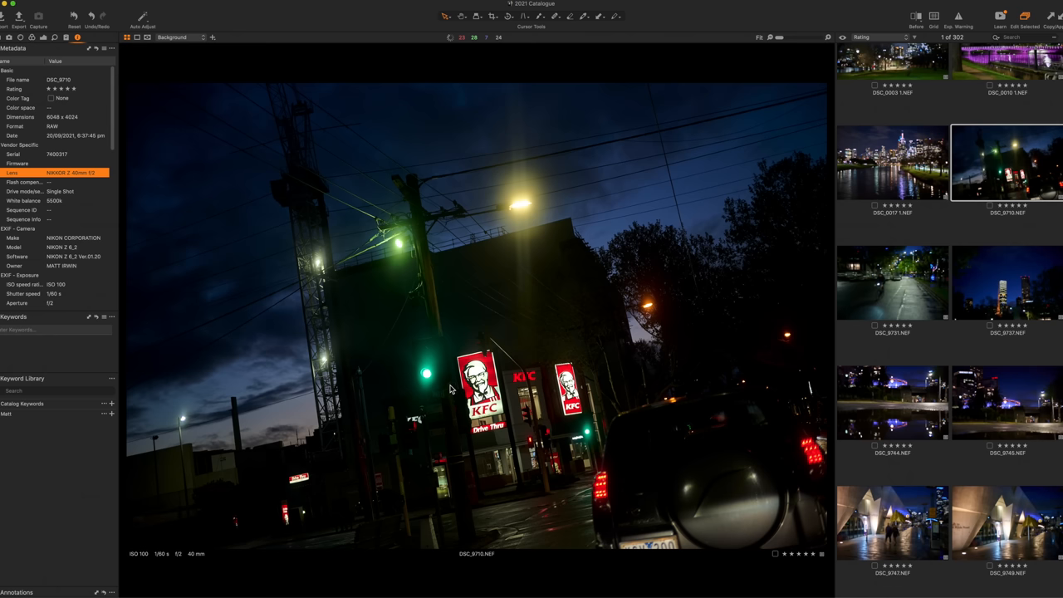
# Step through the rainy cyclist street shot to the night photo of the lit towers.
pyautogui.click(892, 283)
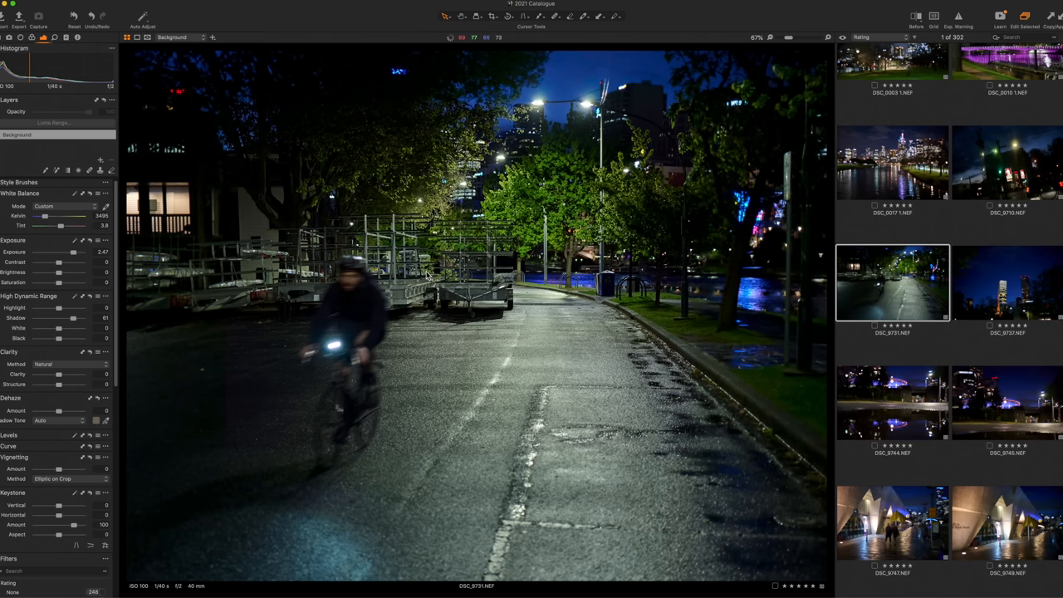
pyautogui.click(1007, 283)
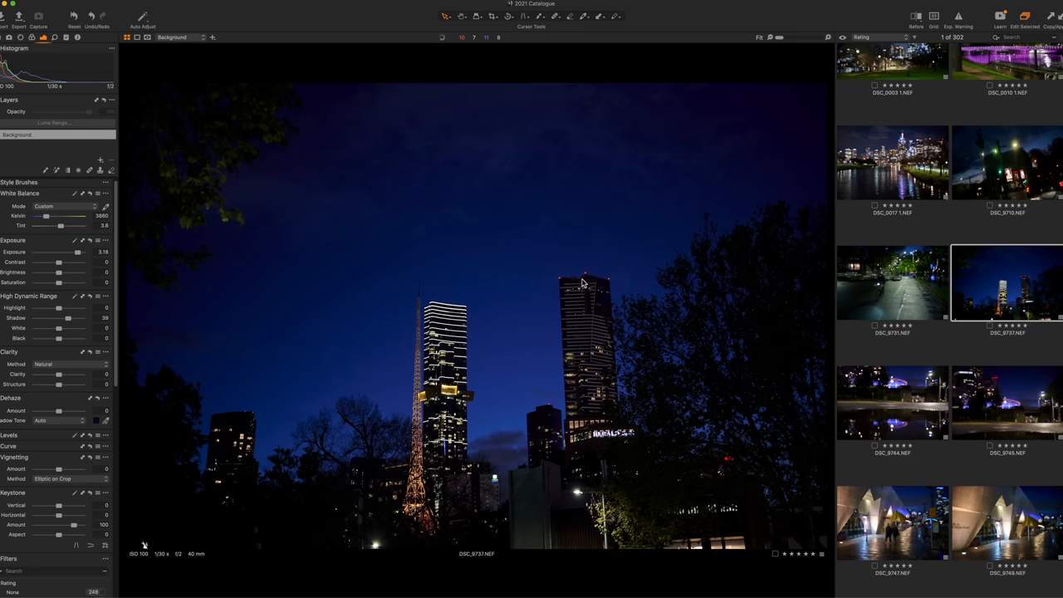
pyautogui.click(894, 404)
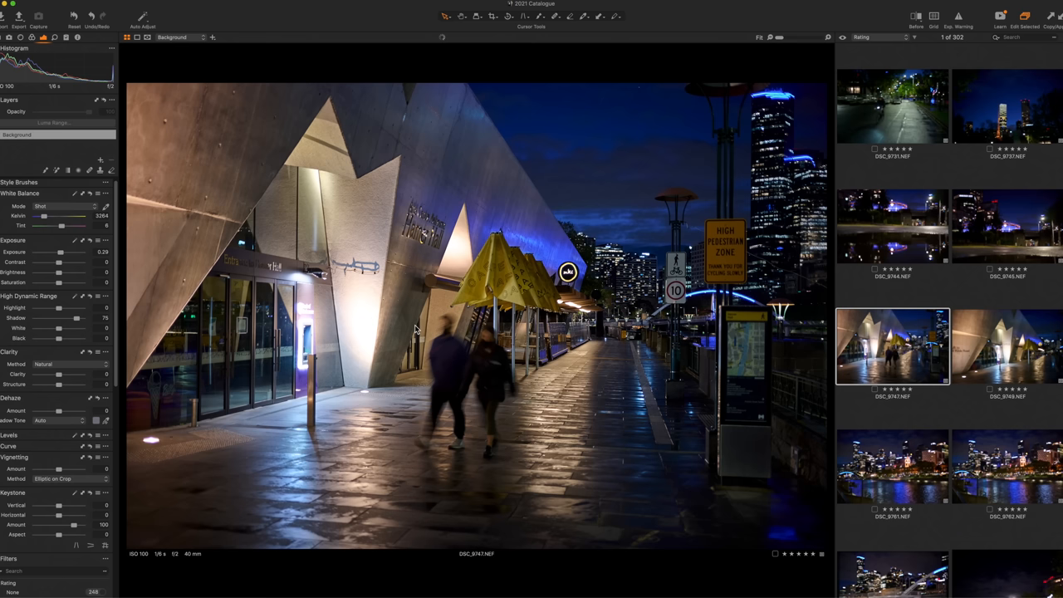
pyautogui.moveTo(303, 352)
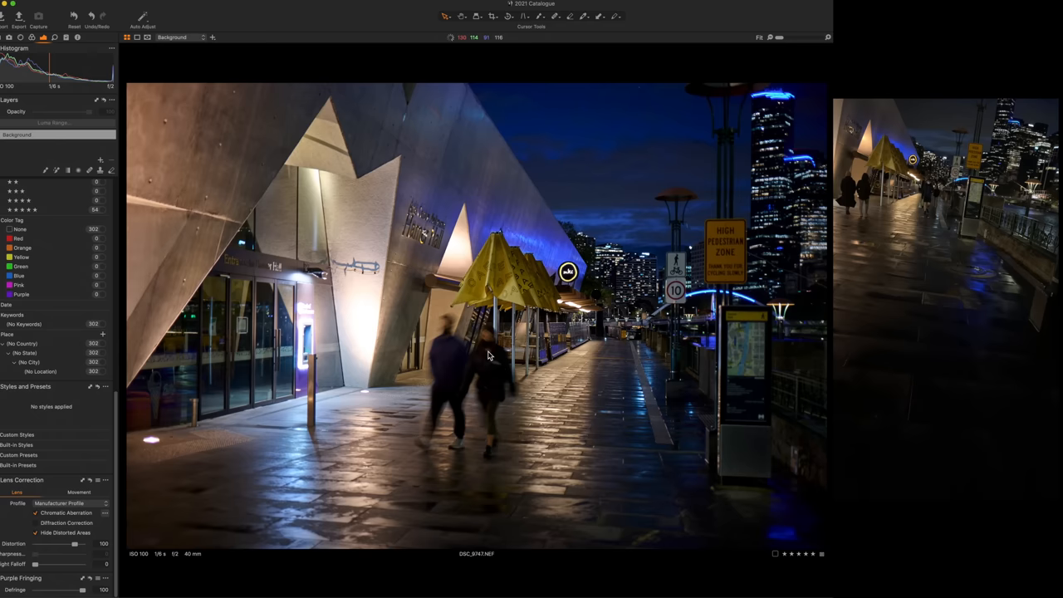
# View the other angular-building shot, then the lit riverside pavilion and footbridge photo.
pyautogui.click(1006, 157)
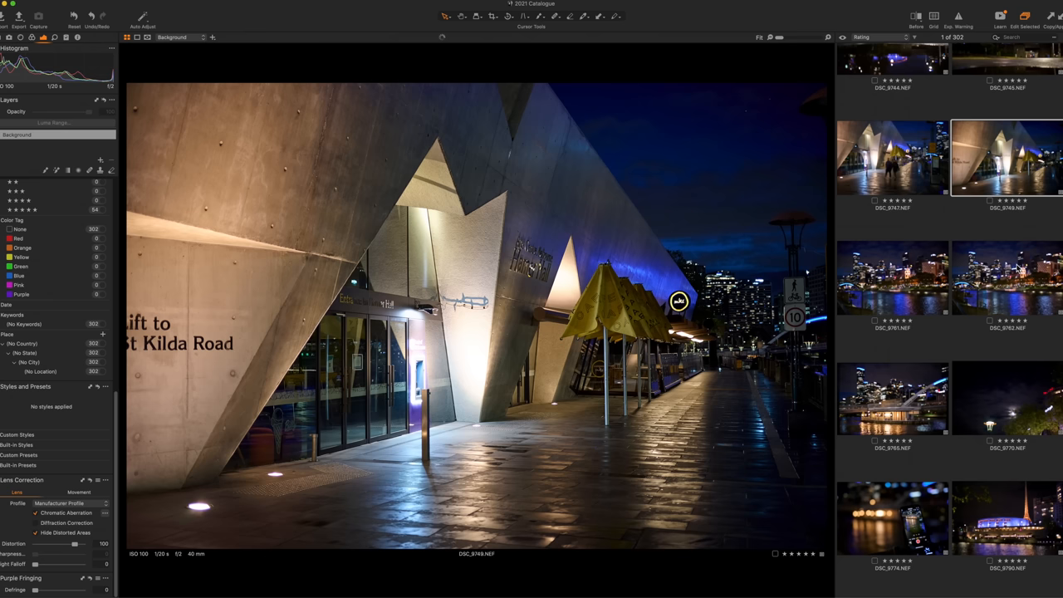
pyautogui.click(892, 398)
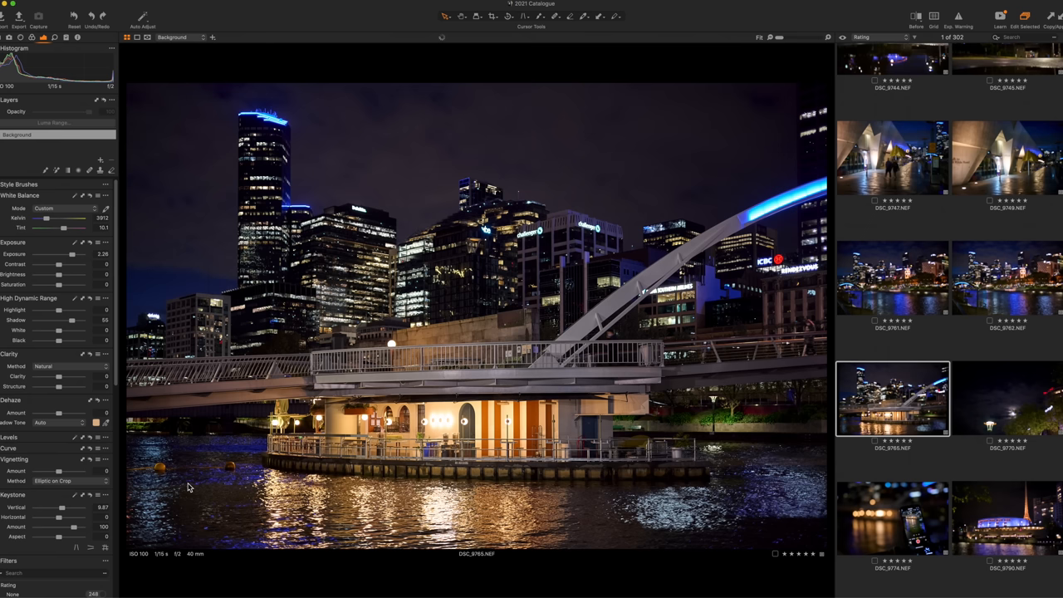
# View the phone-on-the-river close-up, then the under-bridge photo magnified.
pyautogui.click(1007, 399)
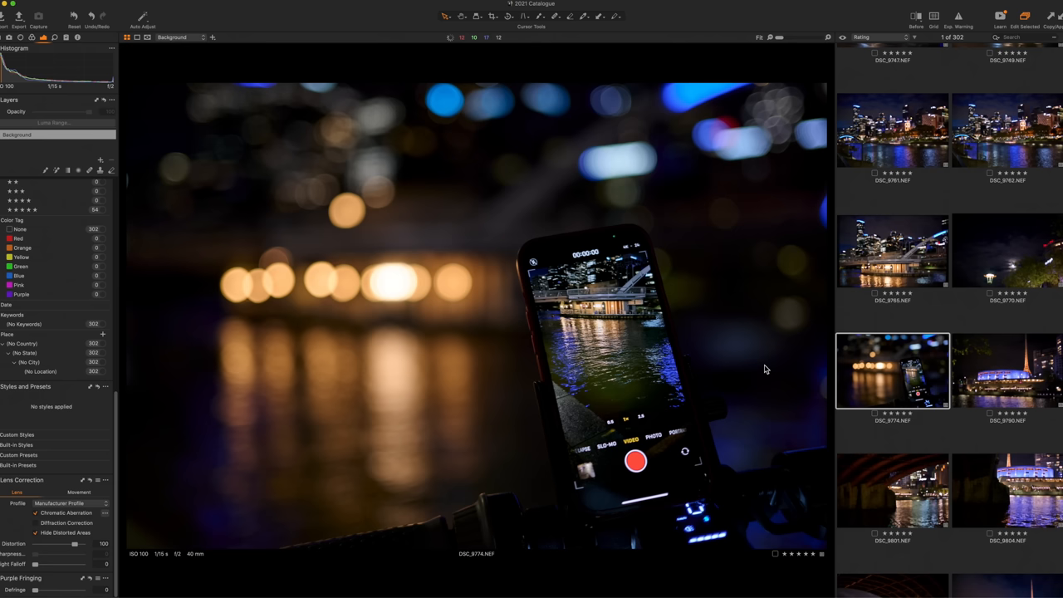
pyautogui.moveTo(422, 316)
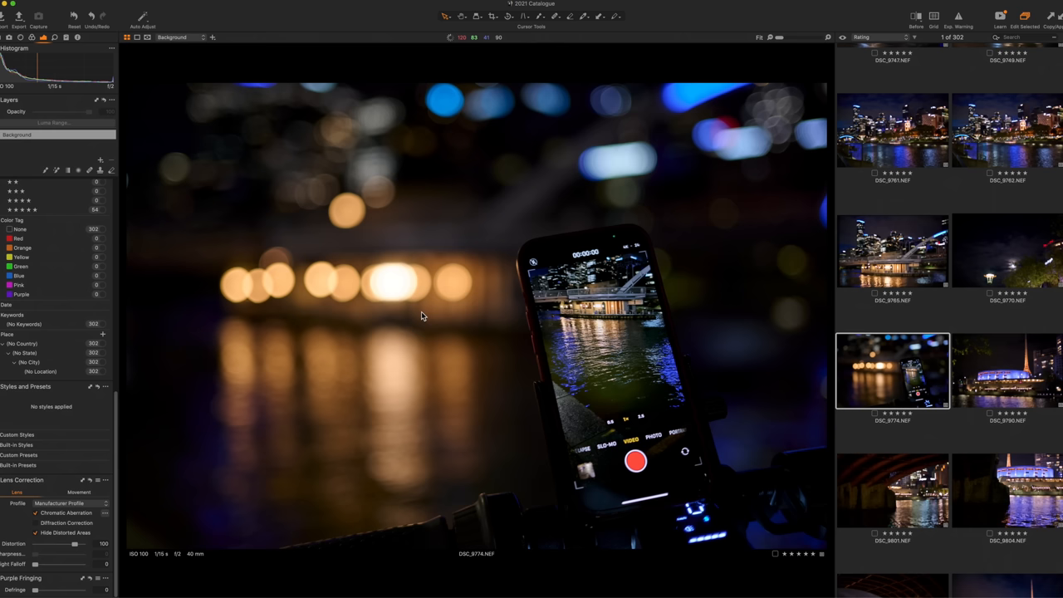
pyautogui.click(892, 490)
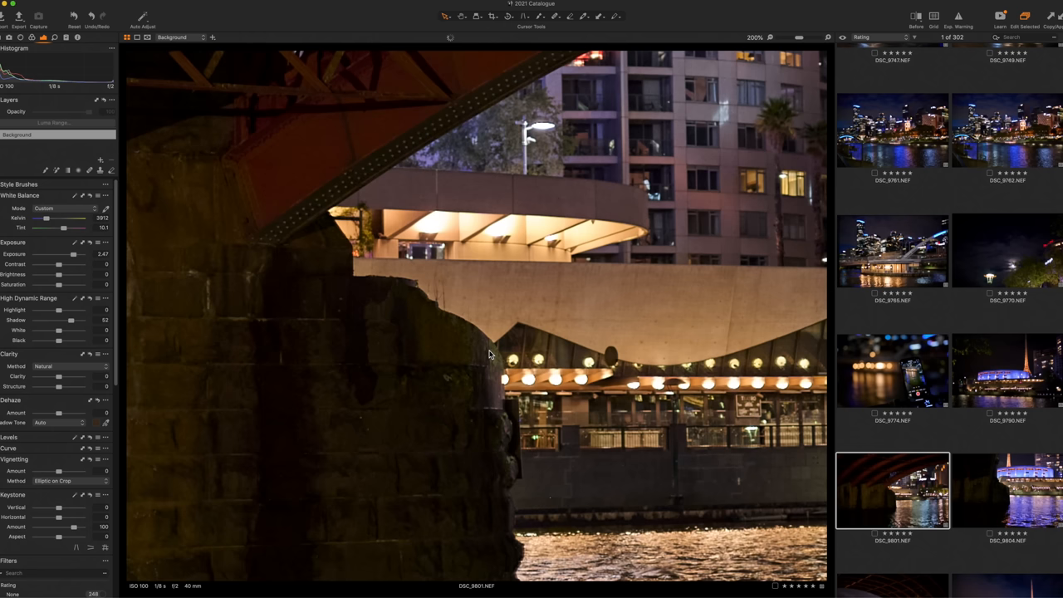
# Check the riverside arch photo up close, fit it whole, then move to the lit spire park shot.
pyautogui.click(756, 36)
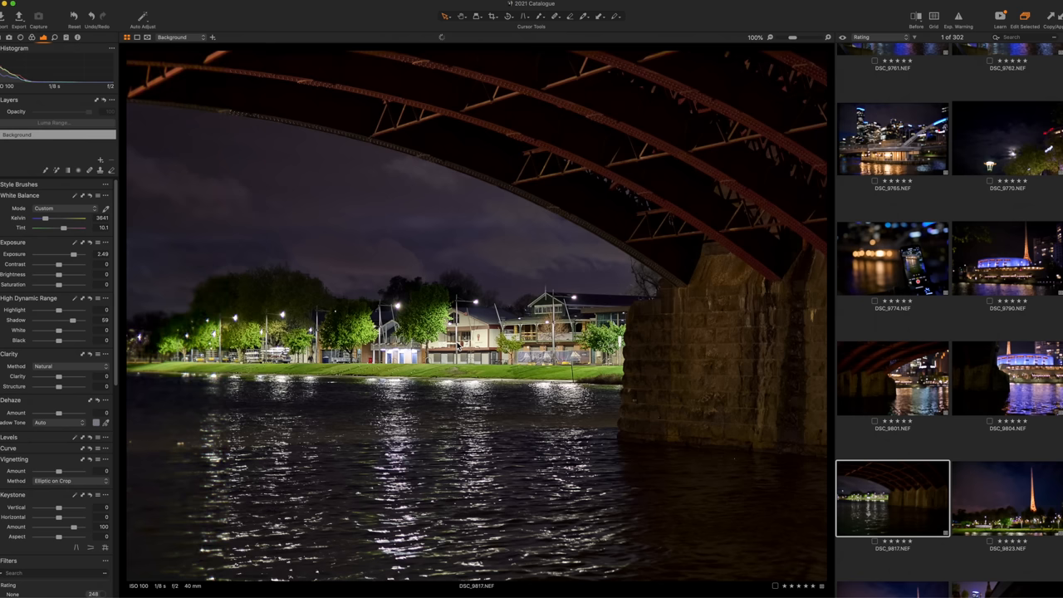
pyautogui.click(754, 37)
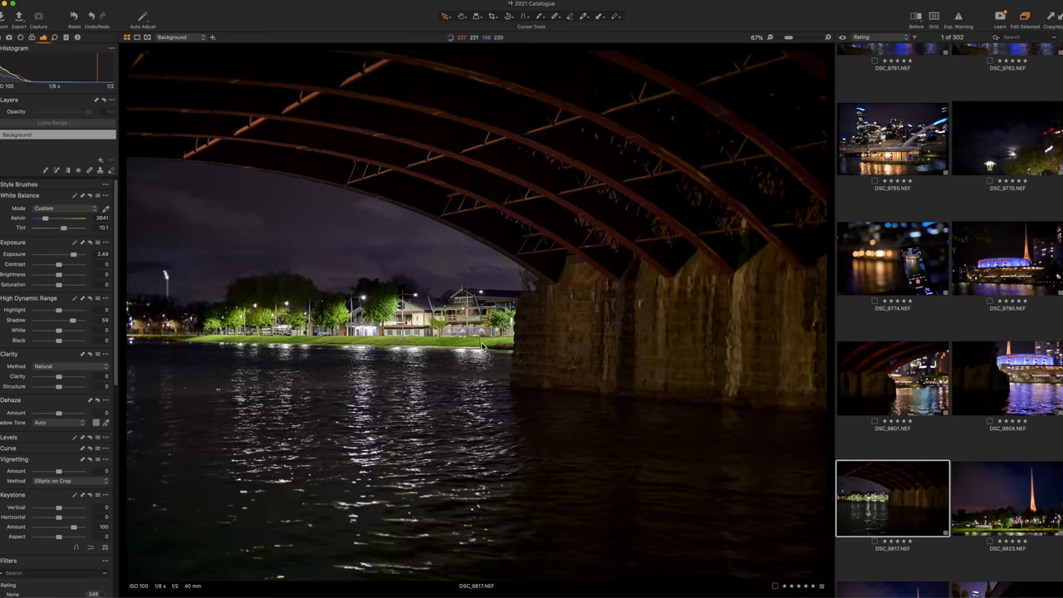
pyautogui.click(1005, 203)
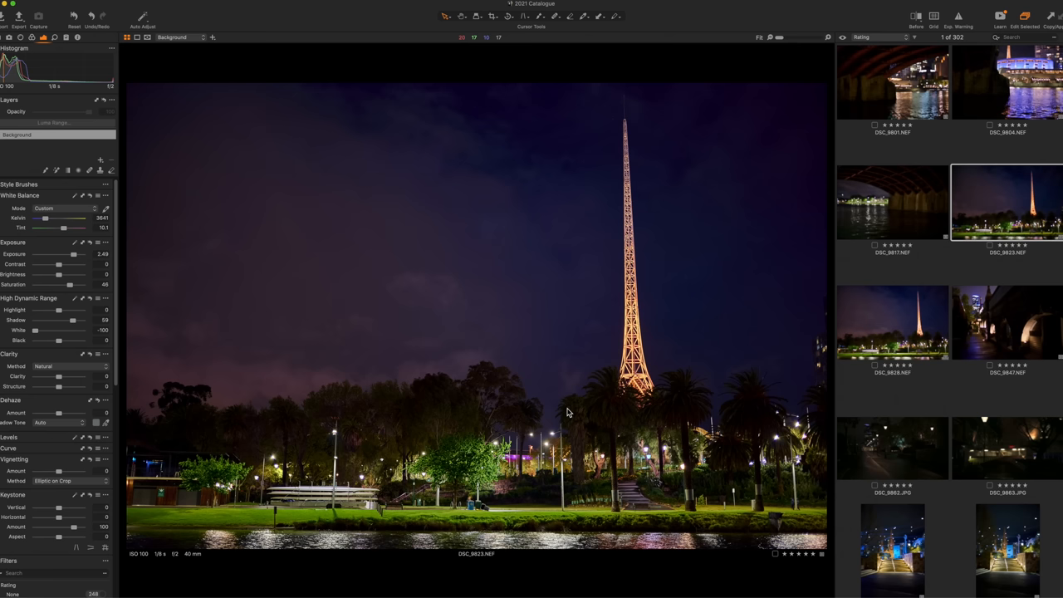
pyautogui.moveTo(561, 522)
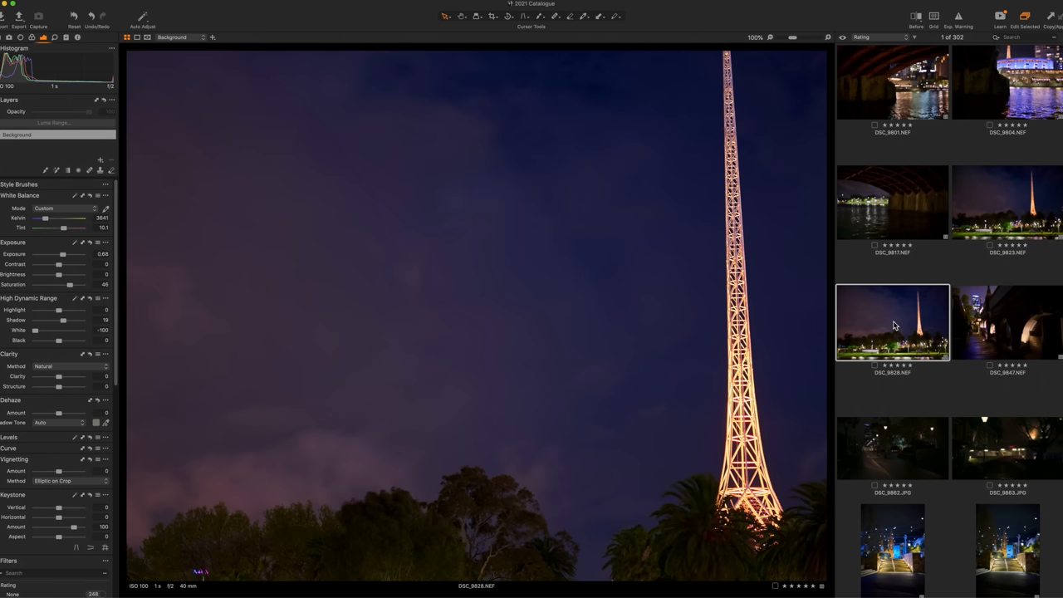
pyautogui.moveTo(429, 326)
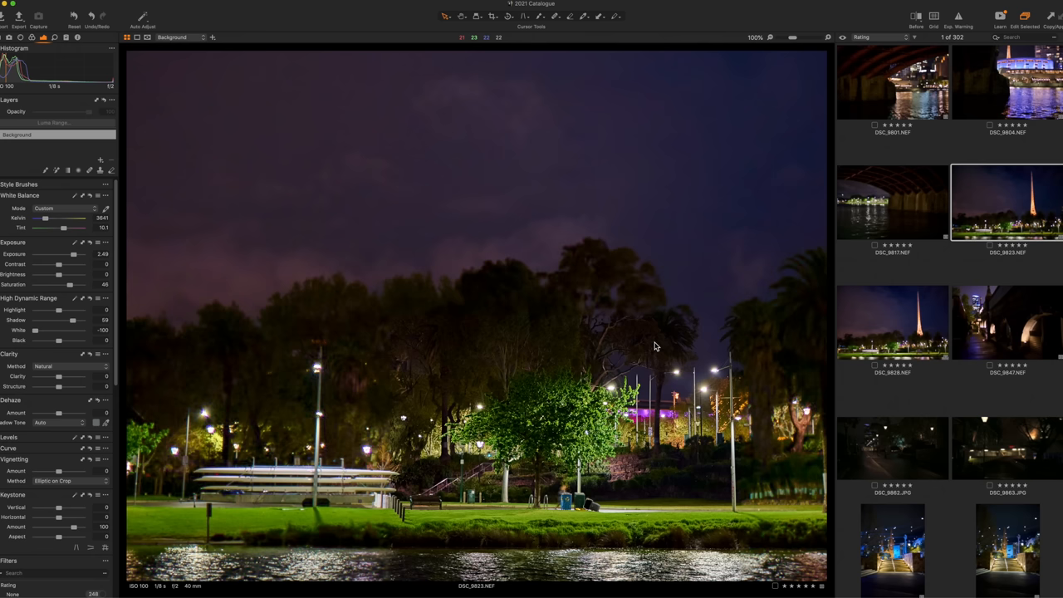
# Compare the two spire shots at 100%, then bring up the lit stone arches photo.
pyautogui.click(892, 323)
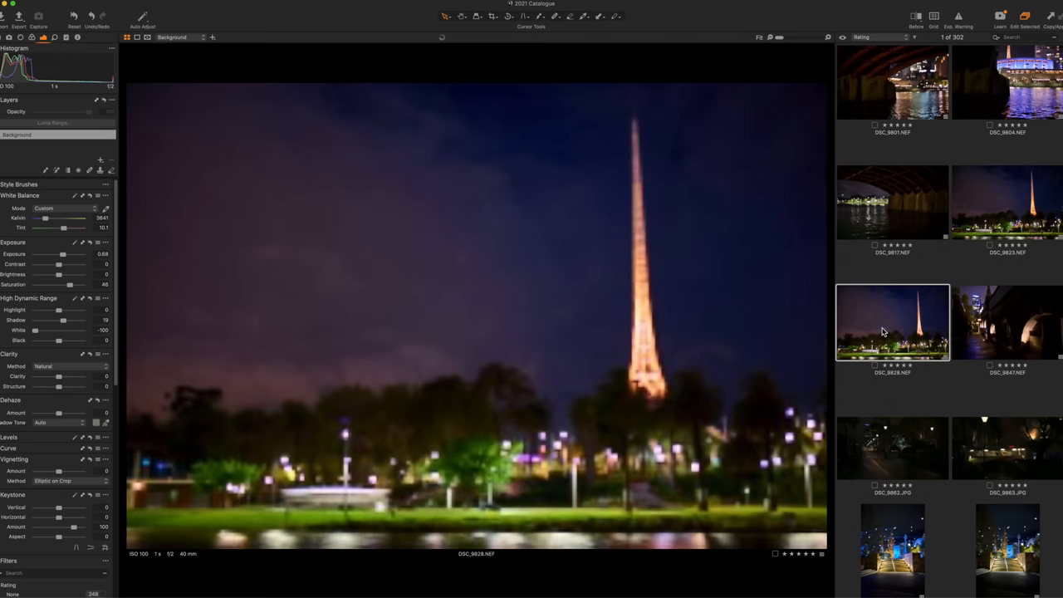
pyautogui.click(1007, 202)
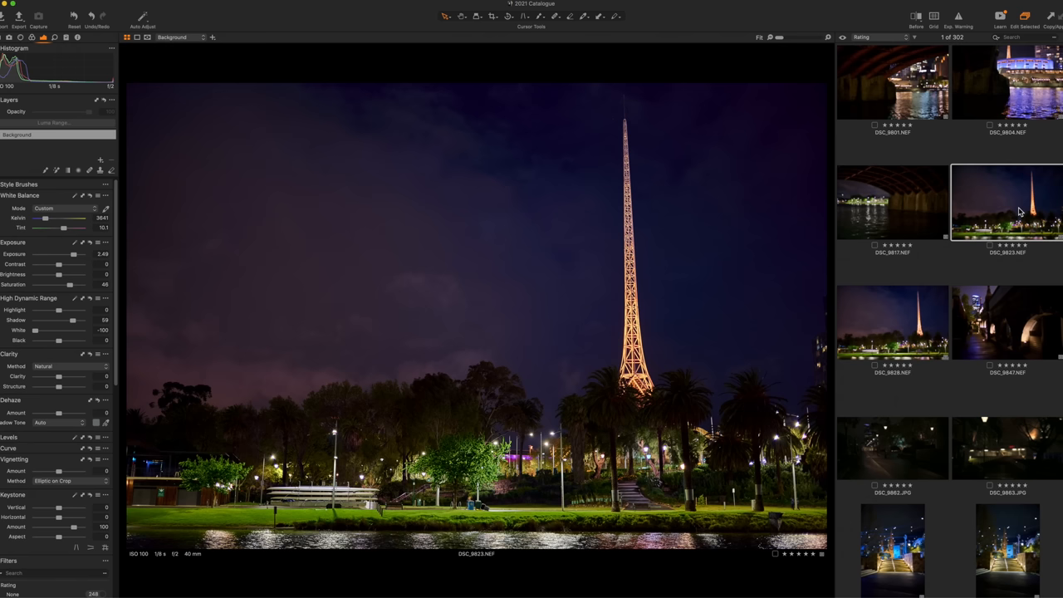
pyautogui.click(1007, 322)
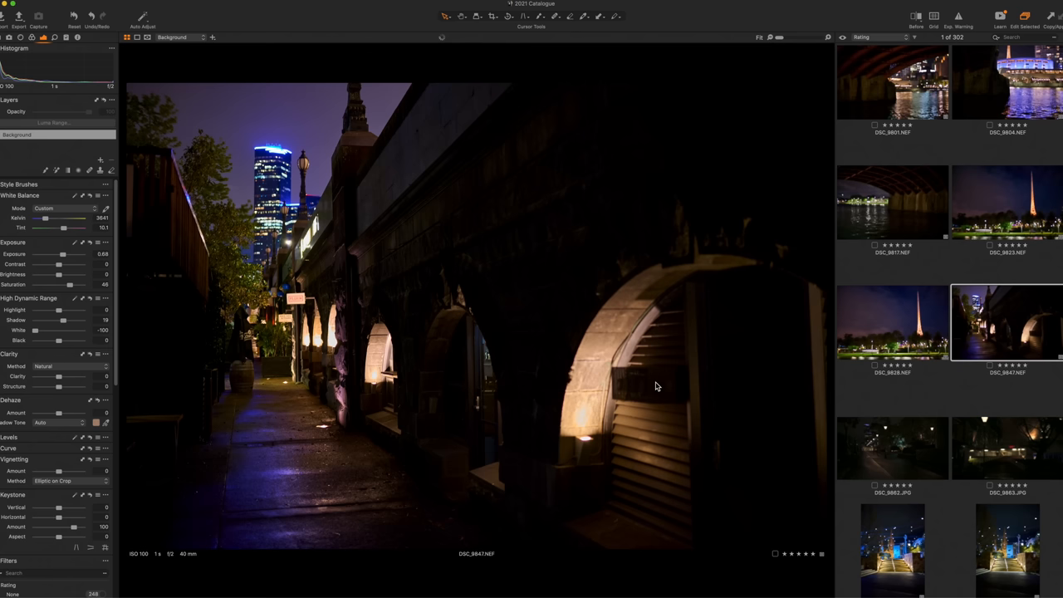
# Lift the Exposure of the dark arches photo, then move to the lamp-lit riverside path shot.
pyautogui.moveTo(58, 252); pyautogui.dragTo(71, 253)
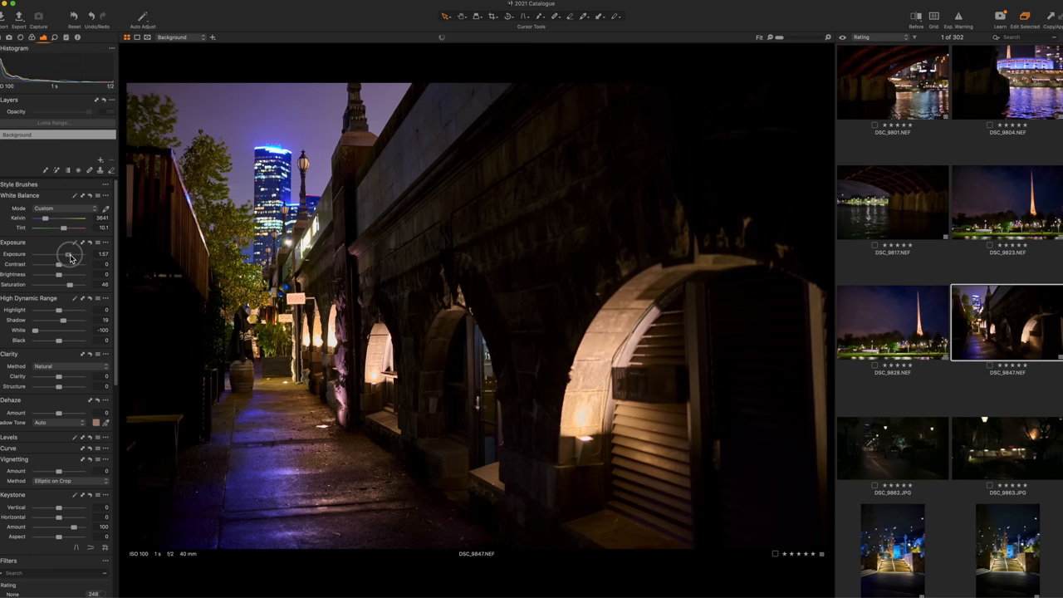
pyautogui.moveTo(65, 254); pyautogui.dragTo(71, 254)
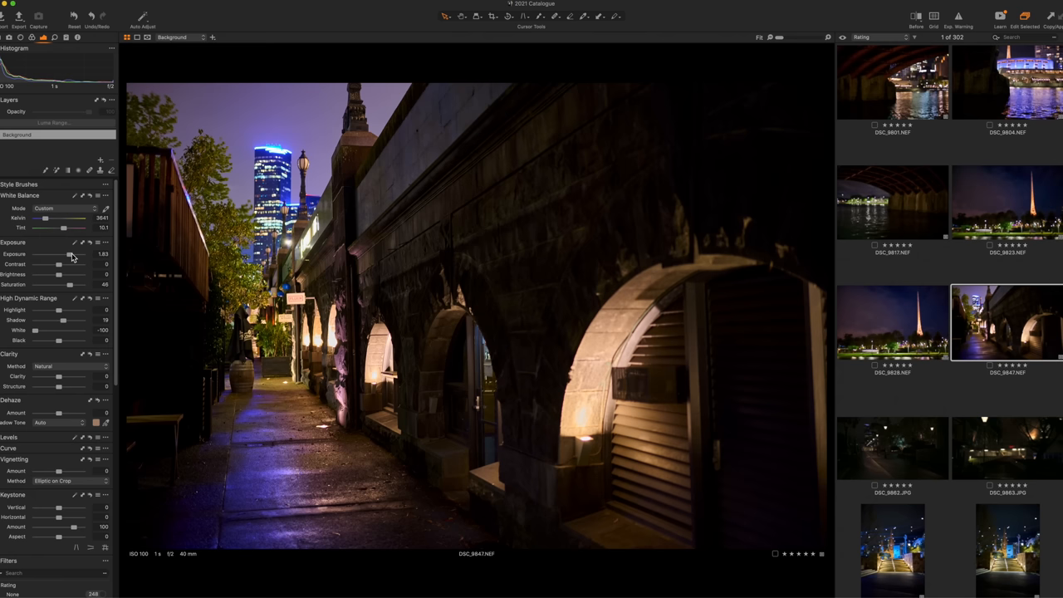
pyautogui.click(892, 449)
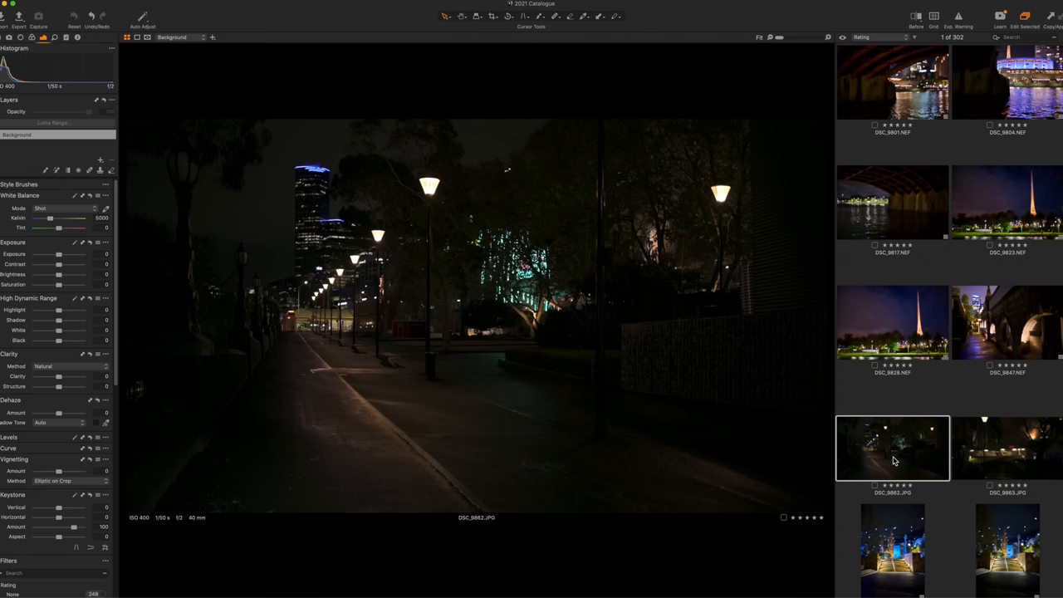
# Bring up the dark bare-tree photo and lift its brightness slider slightly.
pyautogui.click(1007, 449)
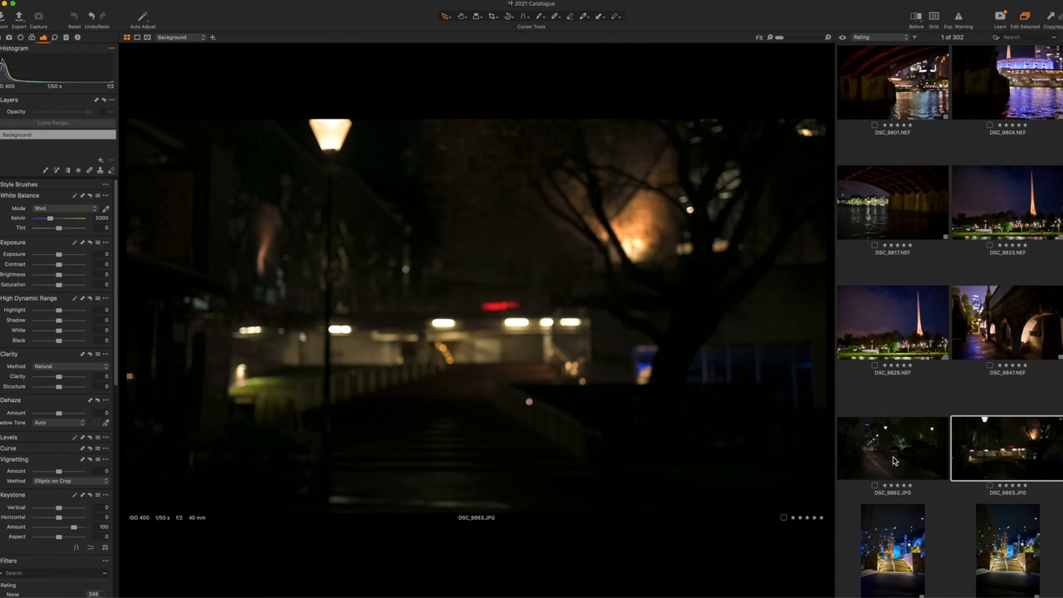
pyautogui.moveTo(58, 319); pyautogui.dragTo(73, 319)
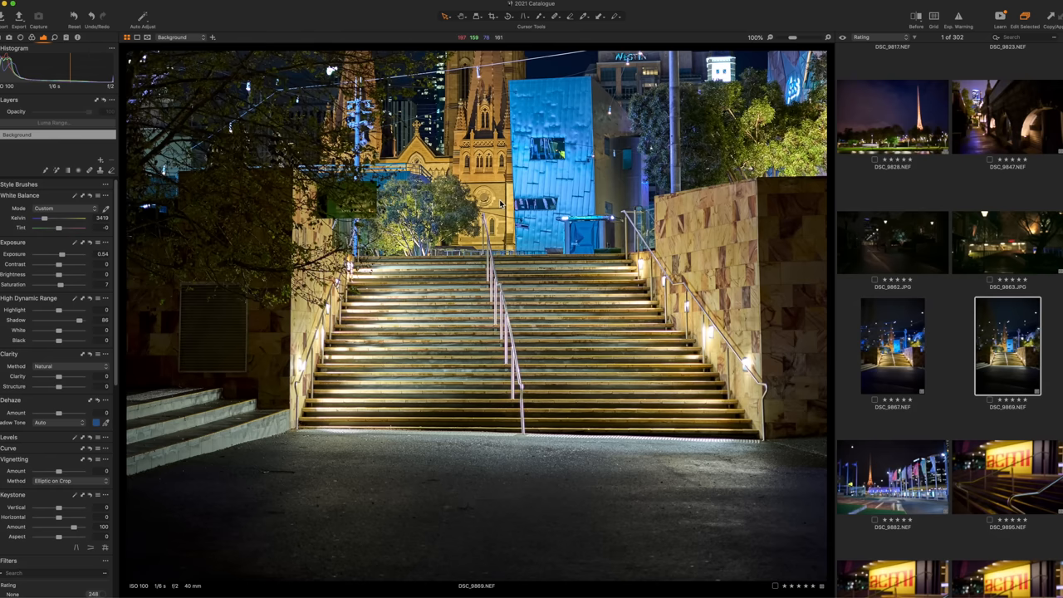
pyautogui.moveTo(563, 242)
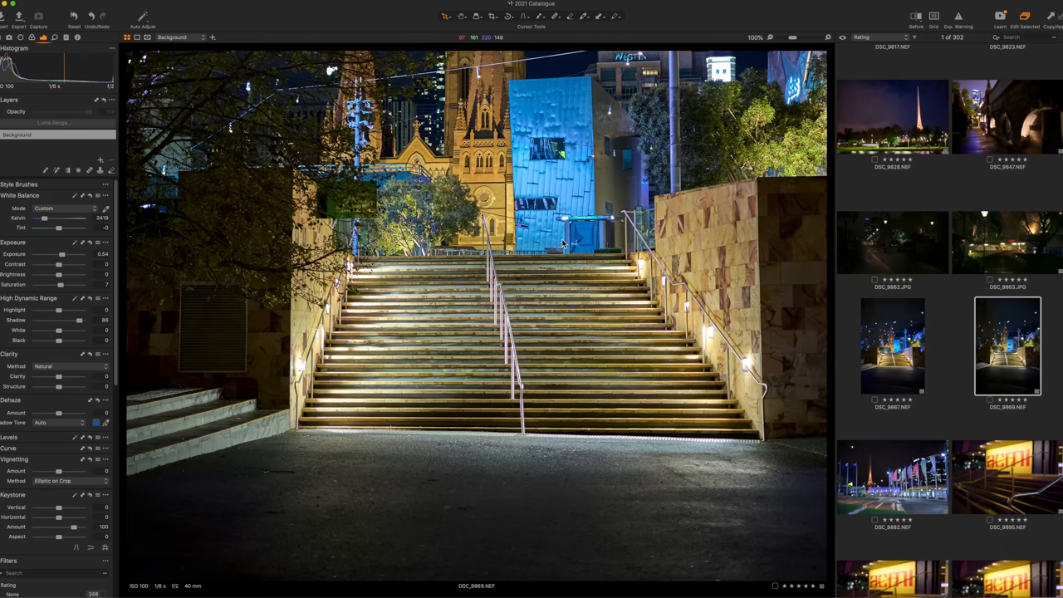
pyautogui.moveTo(405, 256)
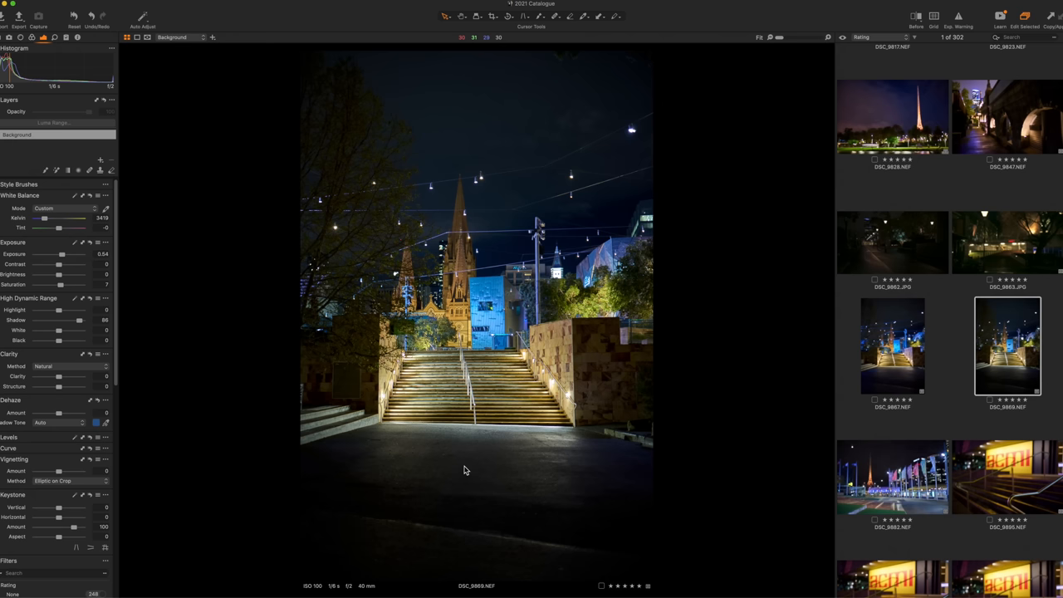
# Bring up the handrails and yellow ACMI sign close-up for review.
pyautogui.click(1007, 357)
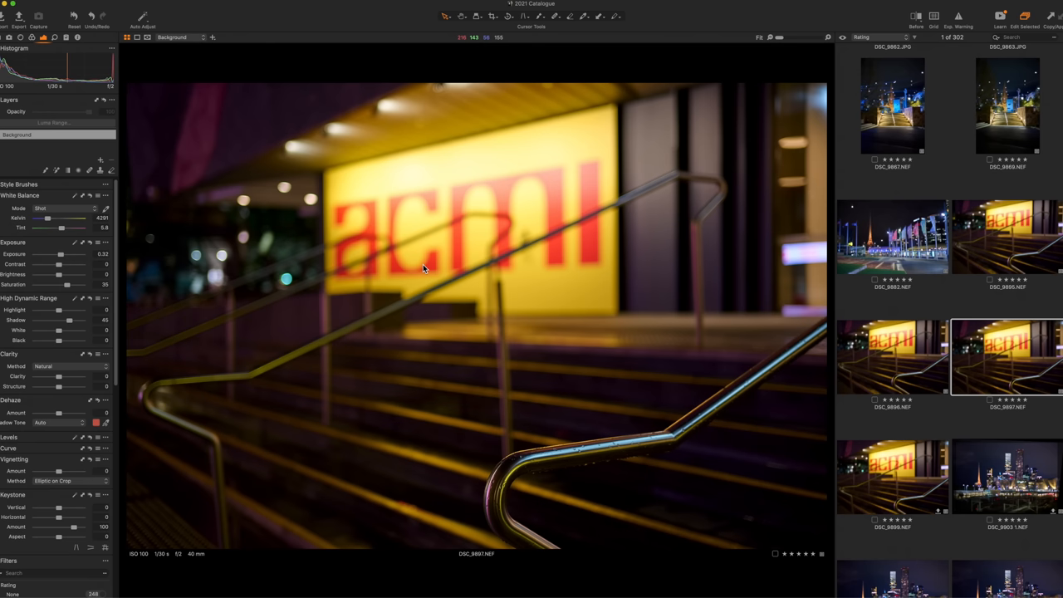
# Bring up the night skyline photo with the lit spire above the railyards.
pyautogui.click(892, 397)
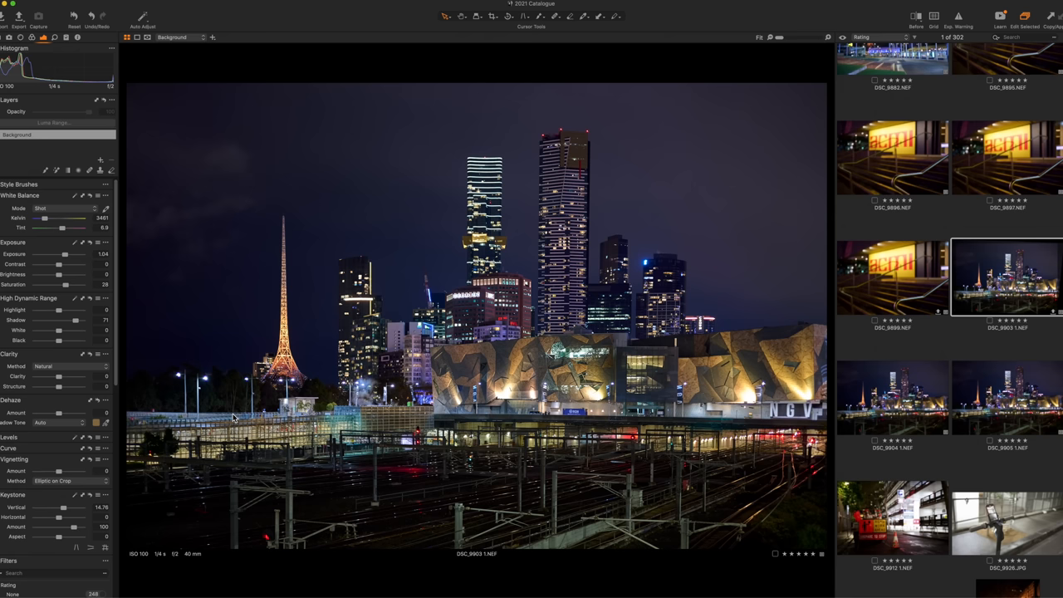
# Bring up the dark cloudy night sky shot with two lit tower tops.
pyautogui.click(1005, 397)
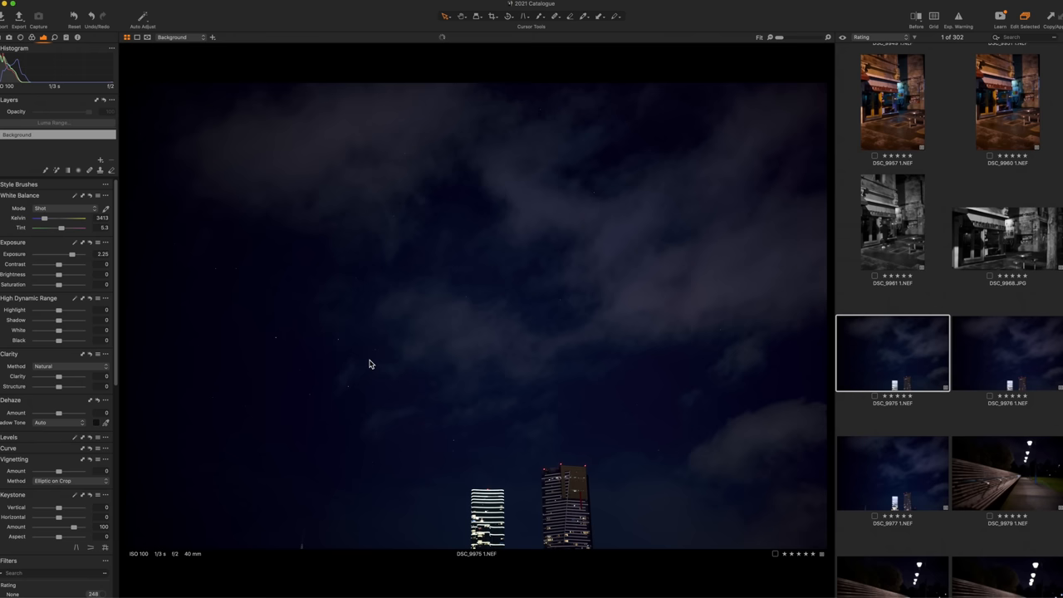
pyautogui.moveTo(570, 426)
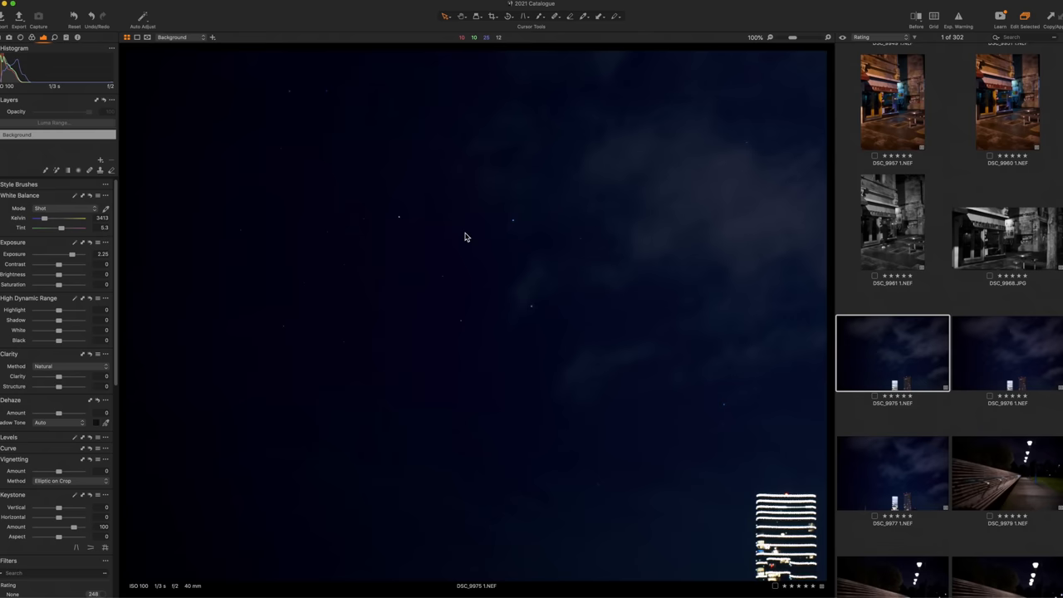
# Zoom the cloudy night-sky photo to 100% to judge the sharpness of the stars.
pyautogui.click(1007, 259)
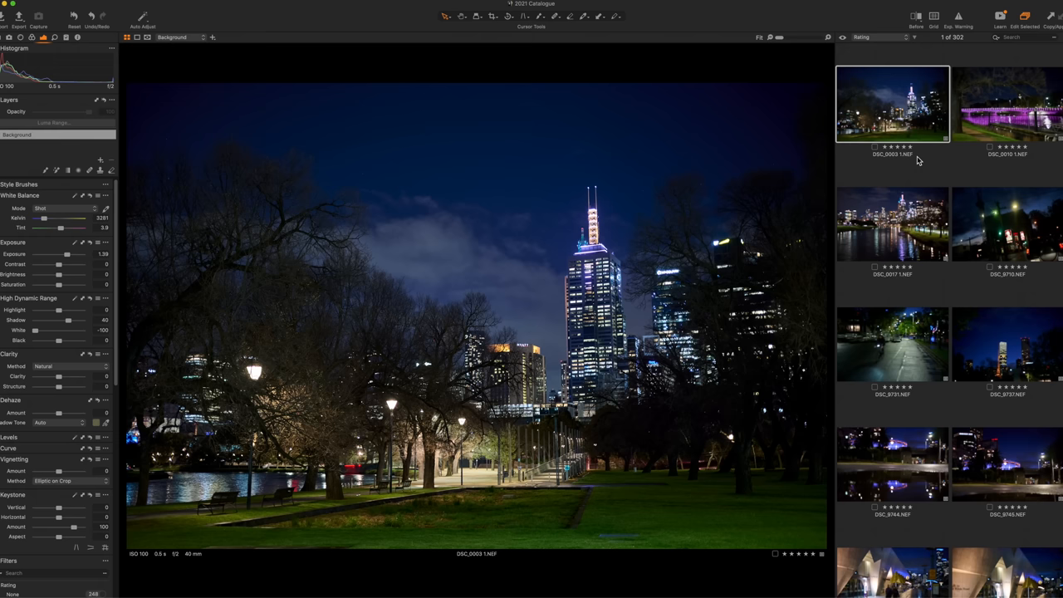
pyautogui.moveTo(548, 452)
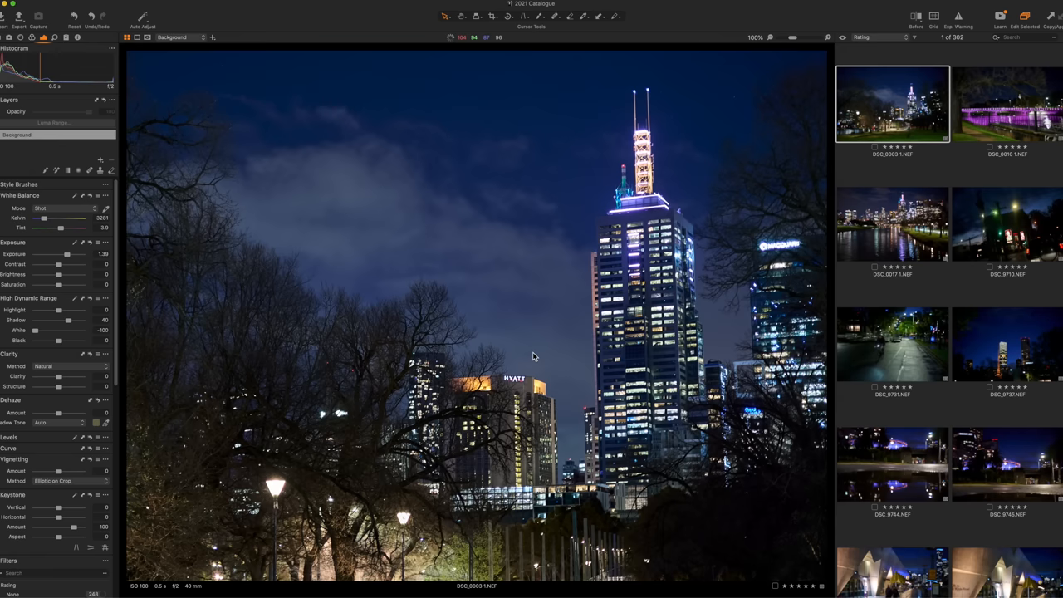
# Switch from the magnified skyscraper shot to the purple-lit river bridge photo.
pyautogui.click(1007, 103)
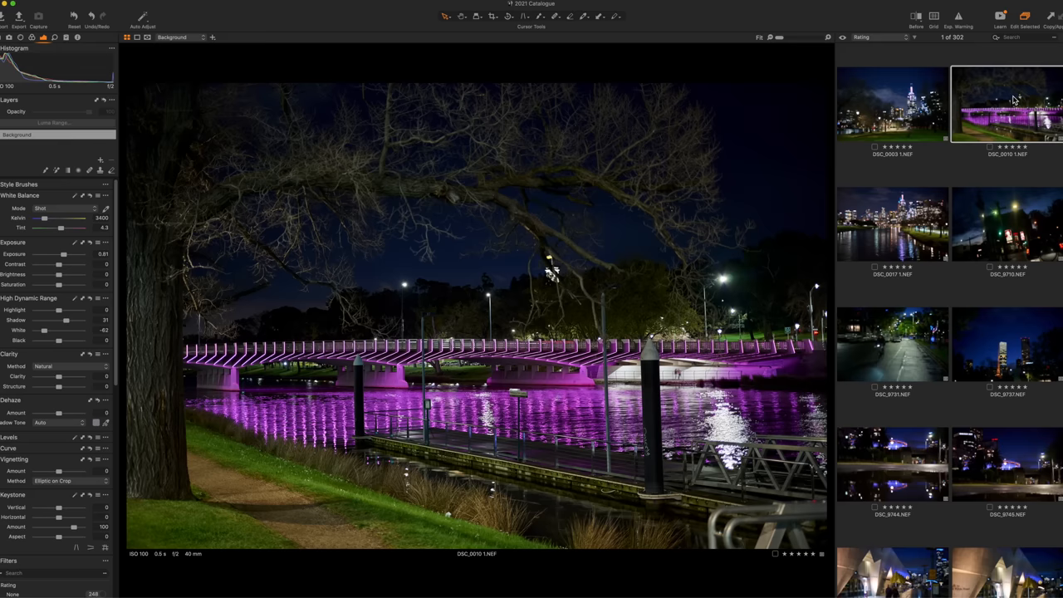
pyautogui.moveTo(432, 447)
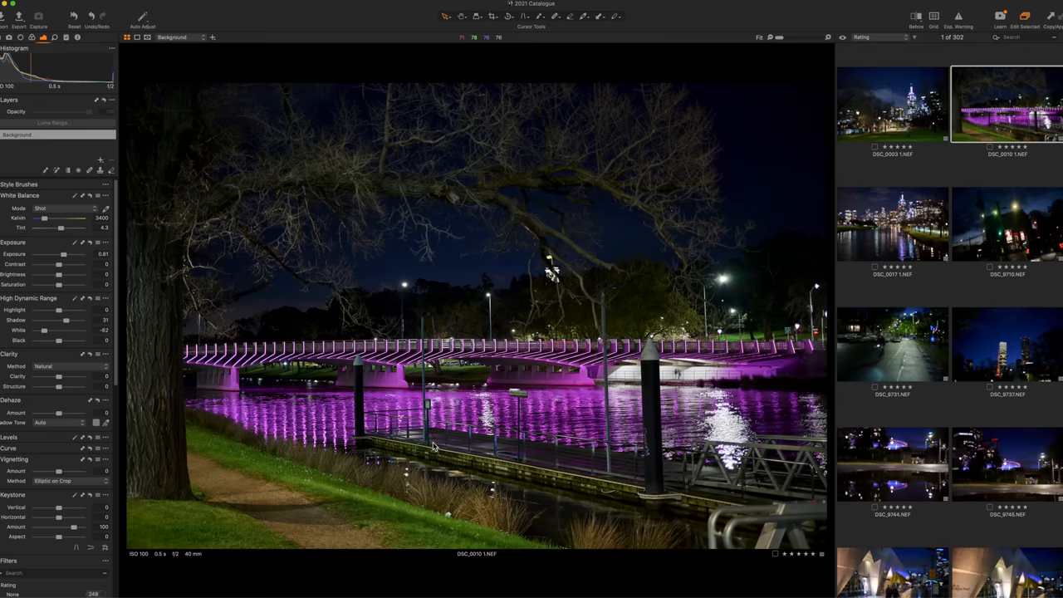
pyautogui.moveTo(549, 475)
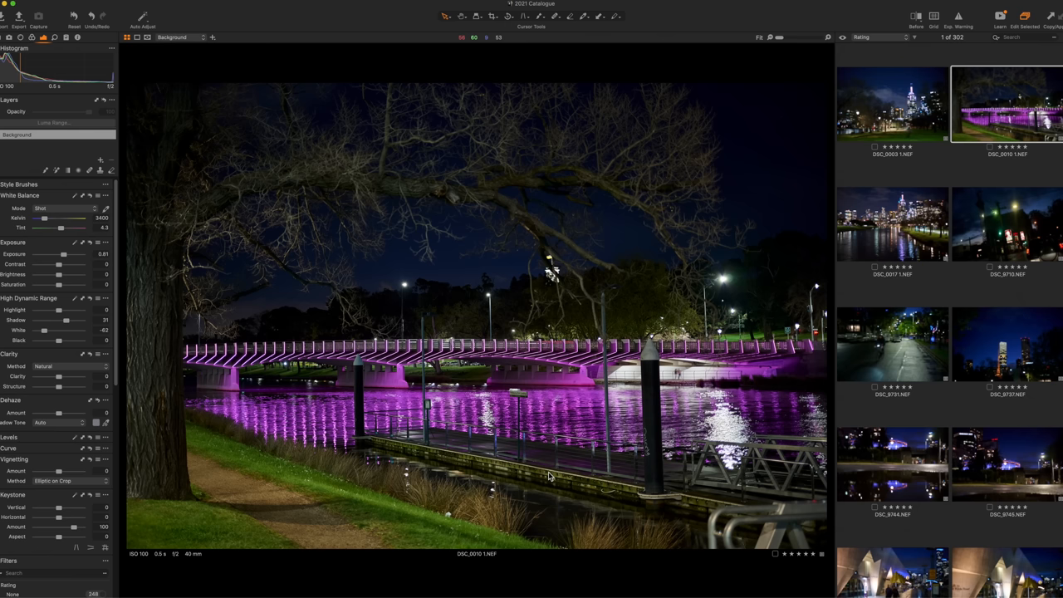